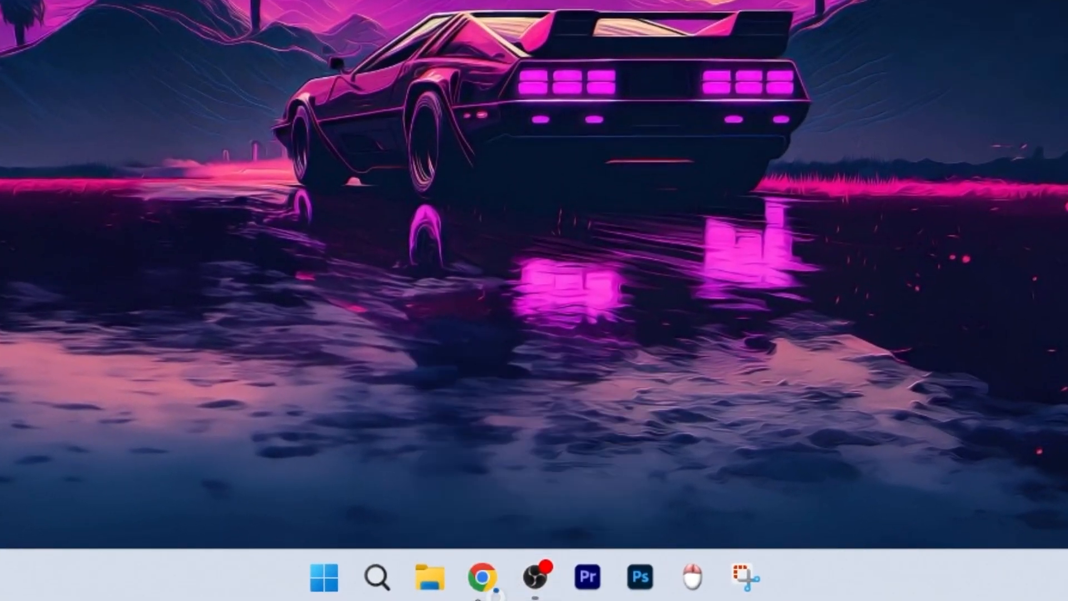
- Search Google for 'bloxstrap' in Chrome and scroll through the results
{"action": "left_click", "coordinate": [482, 576]}
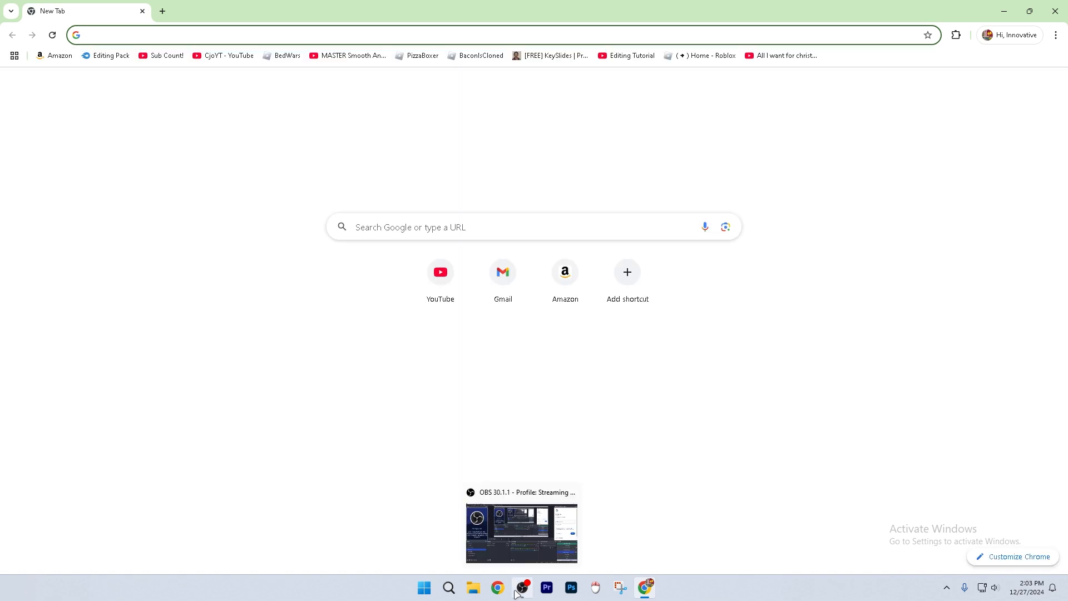
{"action": "type", "text": "bloxstrap"}
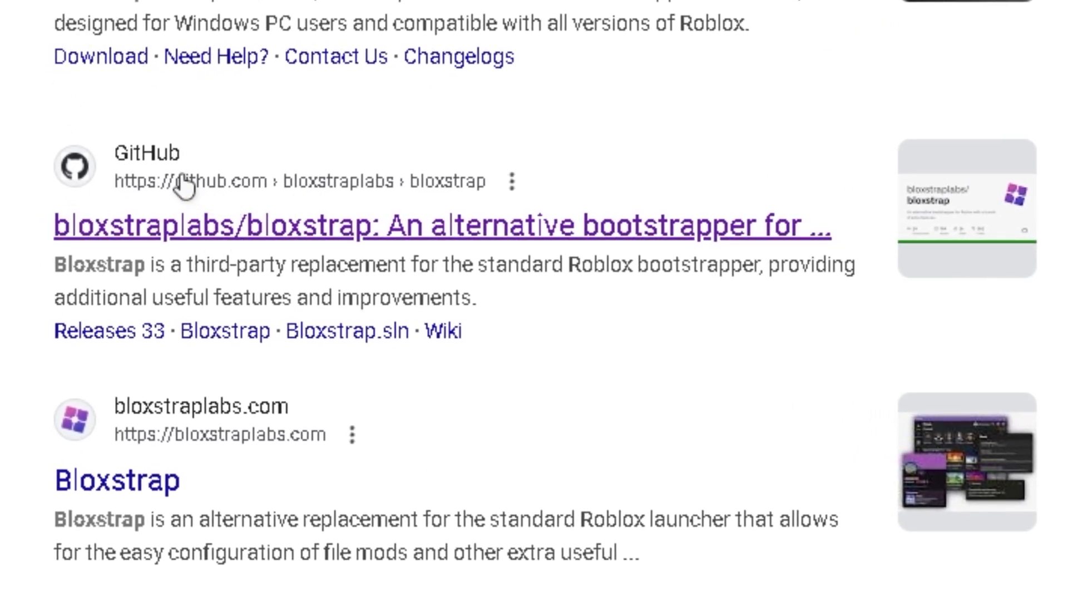
{"action": "scroll", "scroll_direction": "down", "scroll_amount": 3}
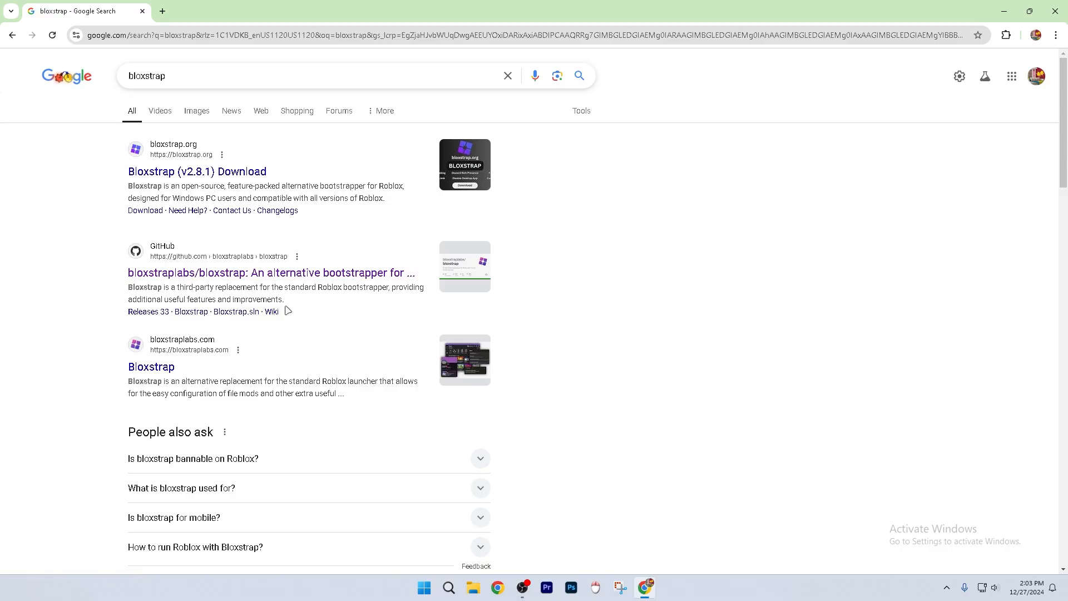
- Download Bloxstrap-v2.8.4.exe from the bloxstraplabs/bloxstrap GitHub release page
{"action": "left_click", "coordinate": [271, 272]}
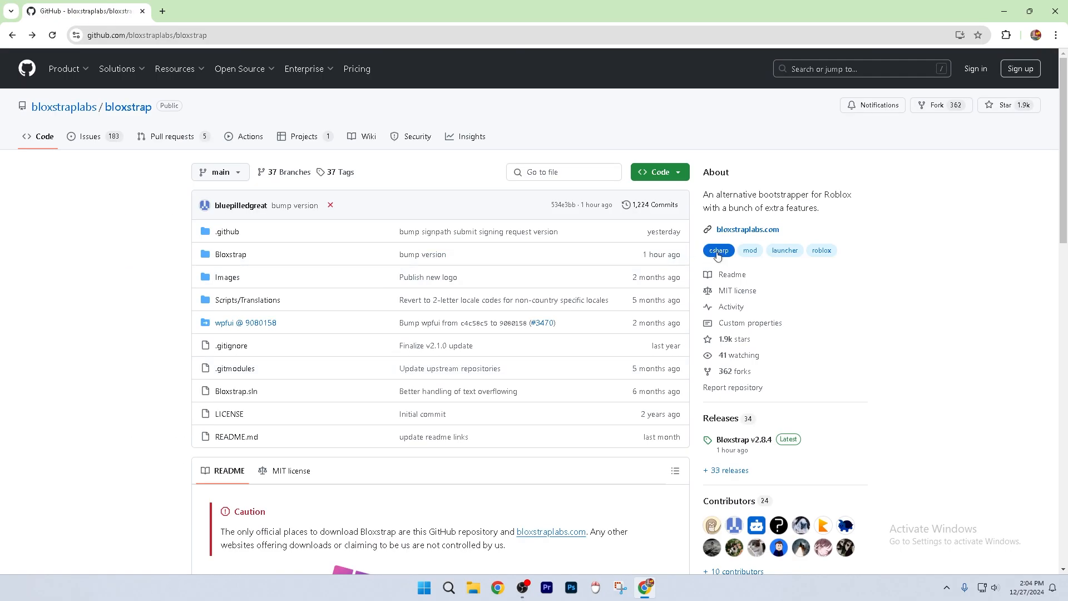
{"action": "scroll", "scroll_direction": "down", "scroll_amount": 3}
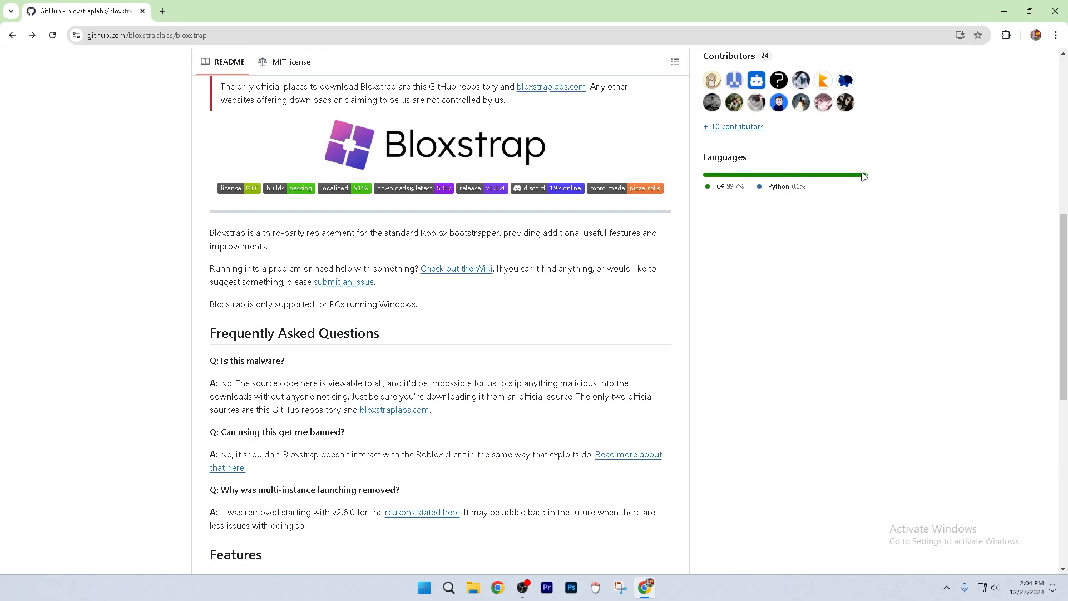
{"action": "scroll", "scroll_direction": "down", "scroll_amount": 3}
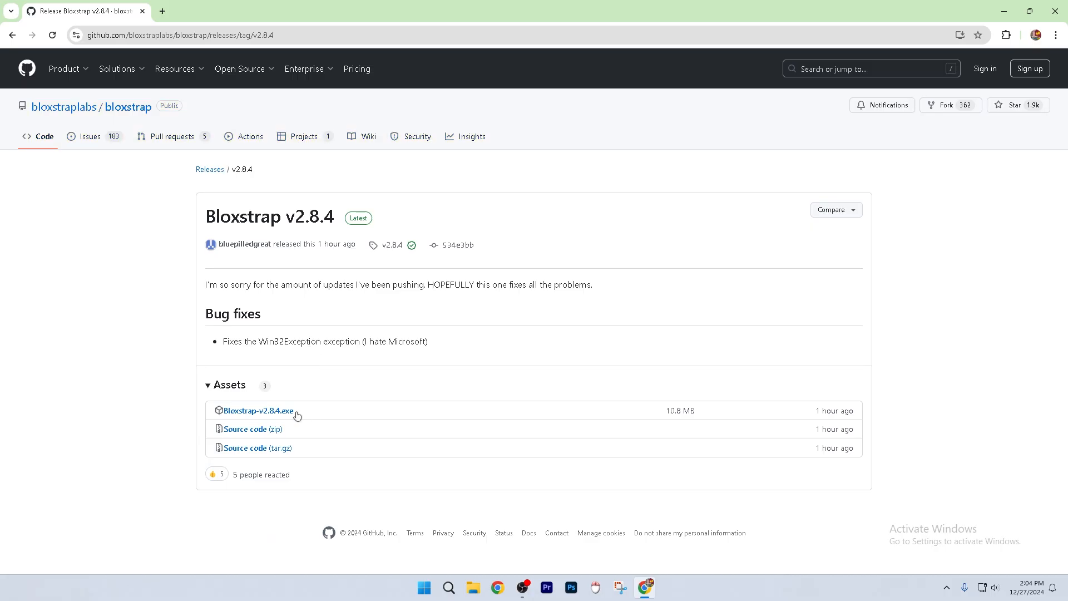
{"action": "left_click", "coordinate": [255, 410]}
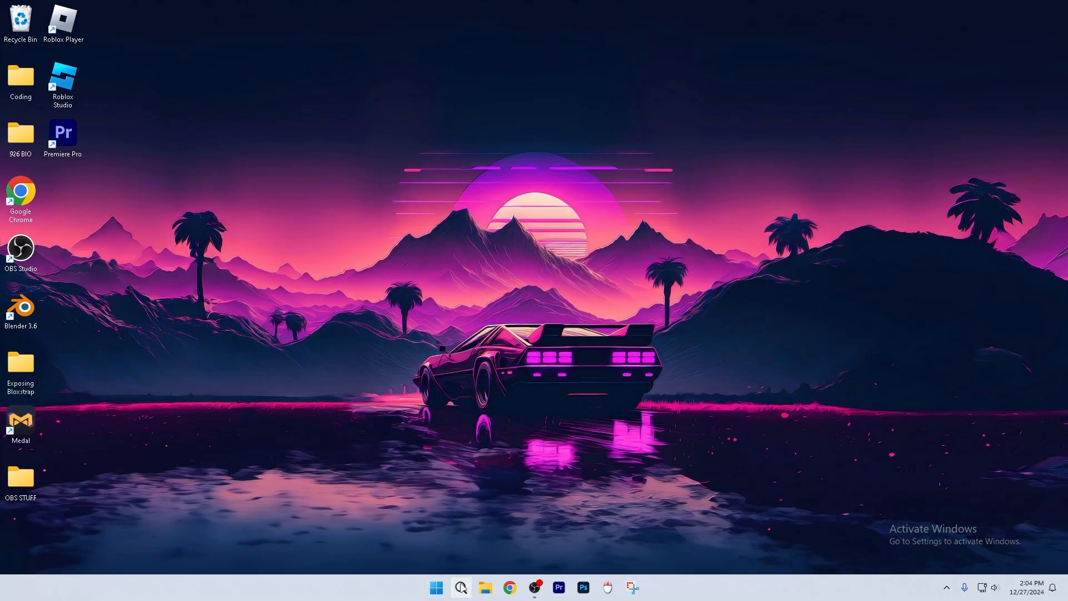
- Launch Bloxstrap from Windows search and choose Configure settings
{"action": "left_click", "coordinate": [461, 588]}
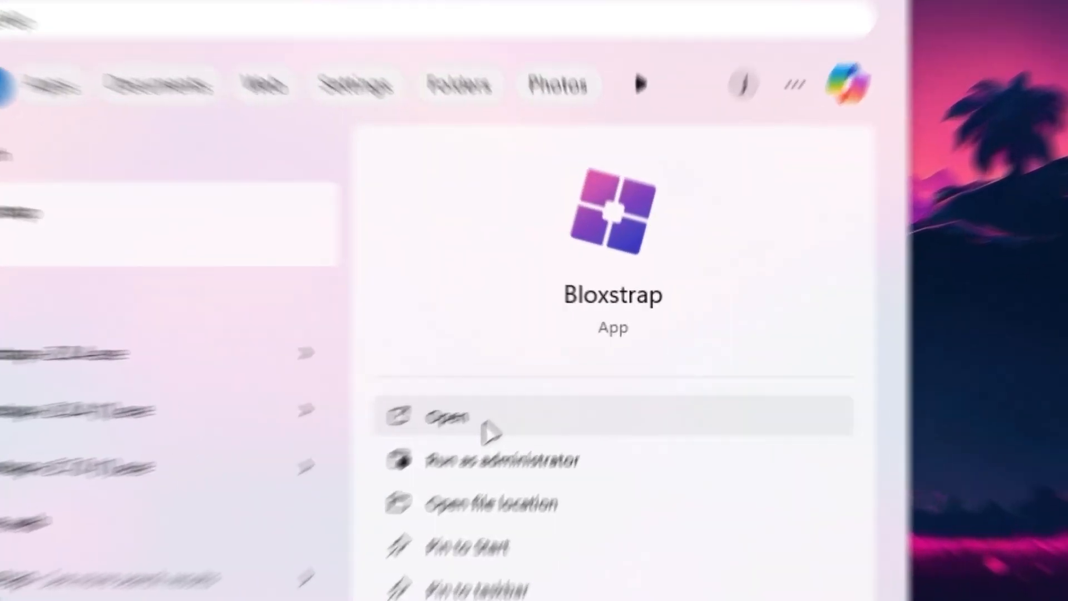
{"action": "left_click", "coordinate": [446, 416]}
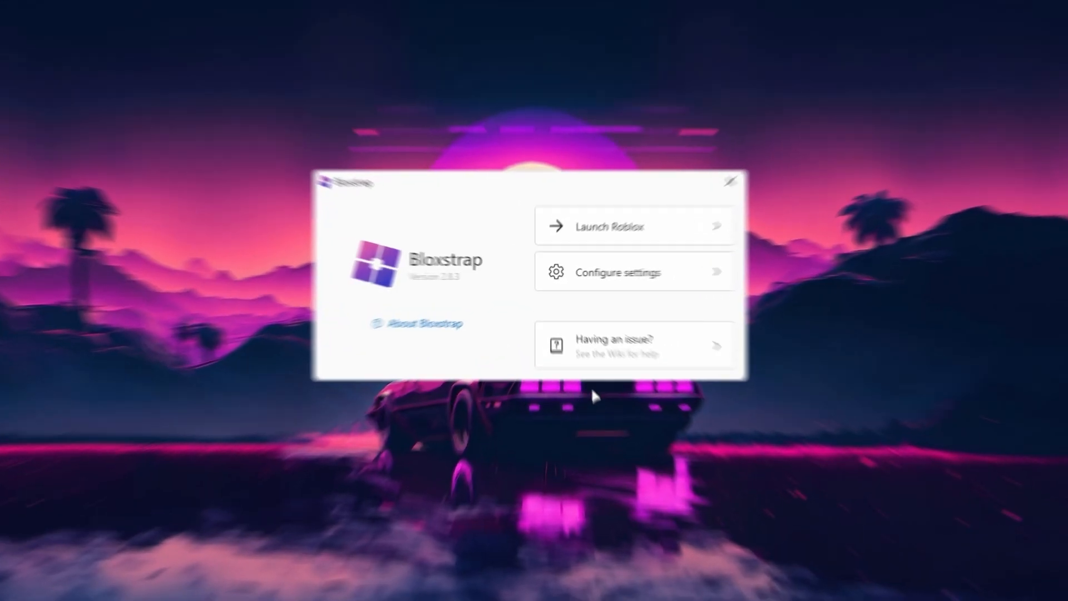
{"action": "left_click", "coordinate": [617, 272]}
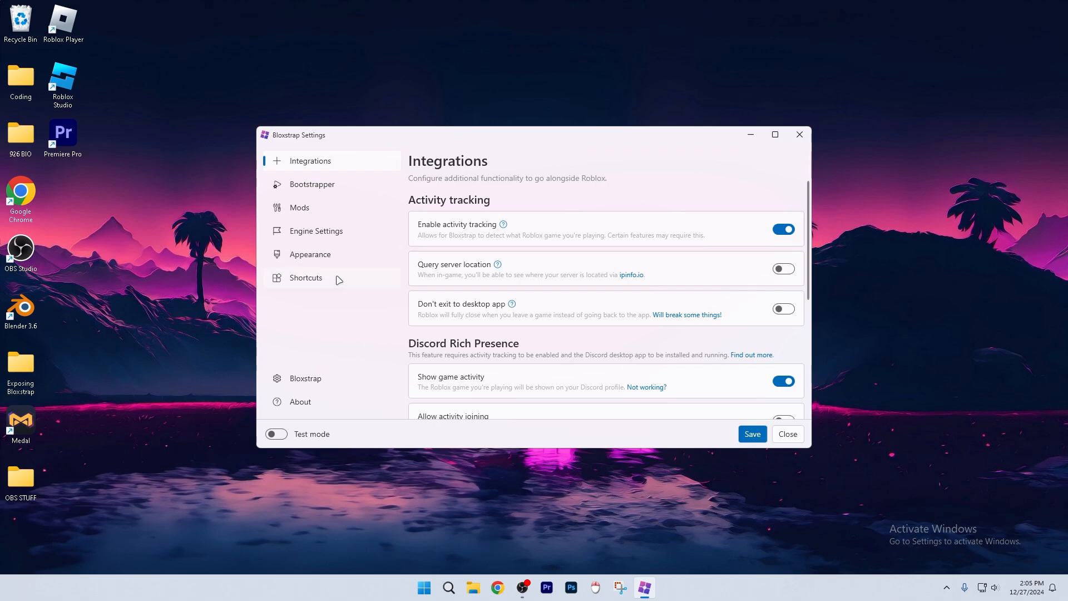
- Go to Engine Settings and scroll down to the Fast Flag Editor
{"action": "left_click", "coordinate": [315, 230]}
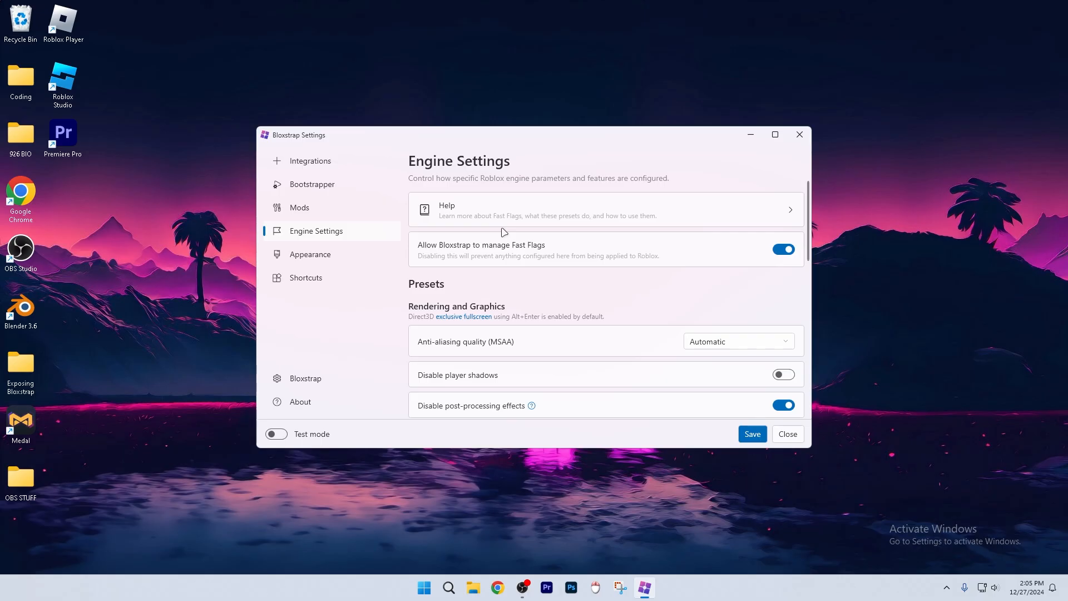
{"action": "scroll", "scroll_direction": "down", "scroll_amount": 3}
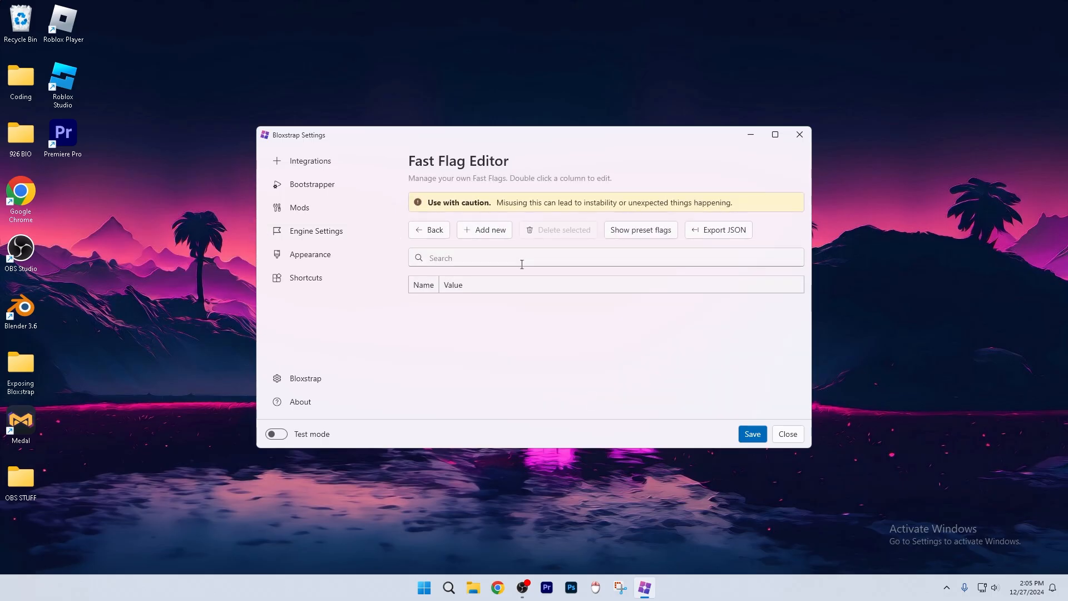
{"action": "mouse_move", "coordinate": [458, 288]}
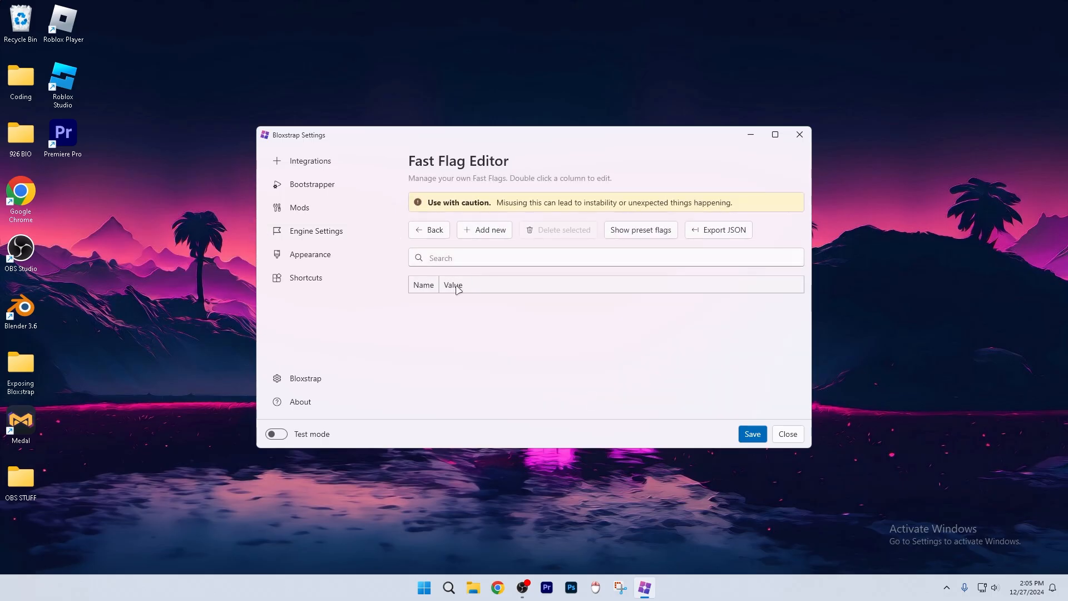
- Import the pasted Fast Flag JSON, accepting the large-configuration warning and overwriting conflicts
{"action": "left_click", "coordinate": [484, 230]}
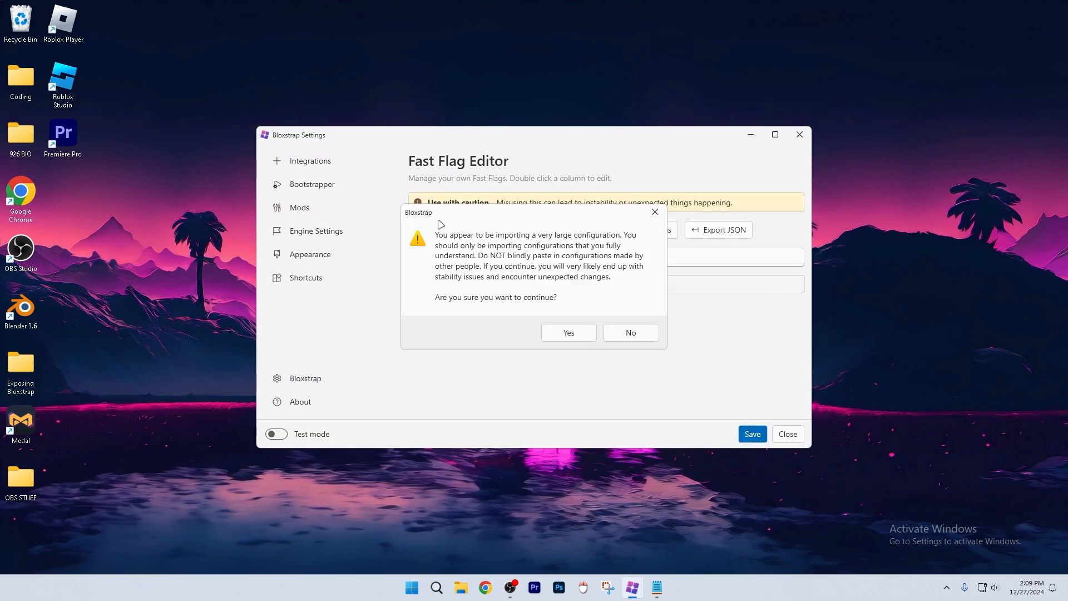
{"action": "mouse_move", "coordinate": [383, 295]}
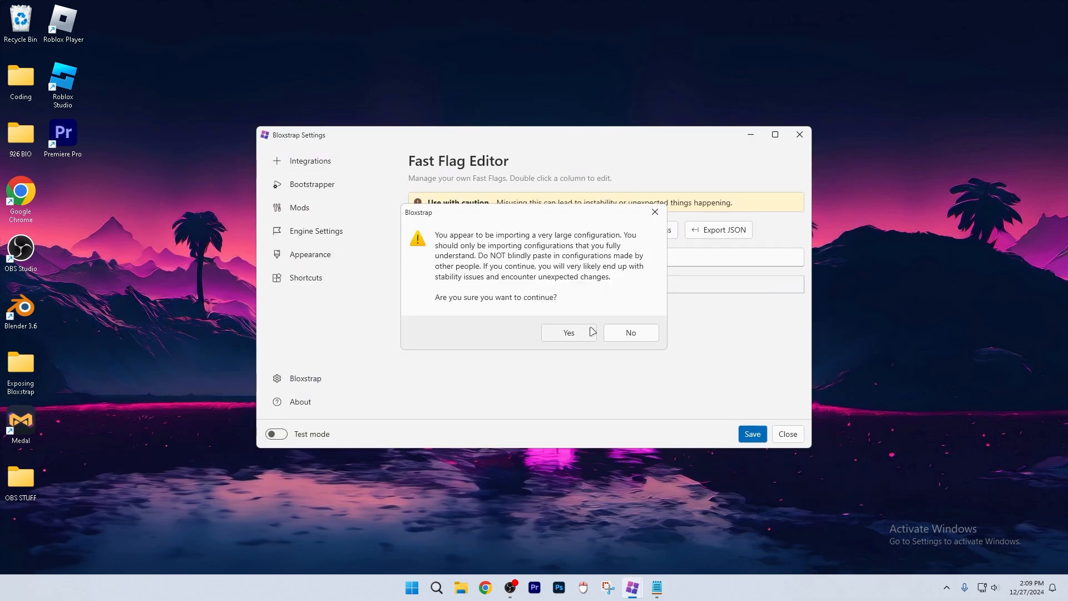
{"action": "left_click", "coordinate": [568, 333]}
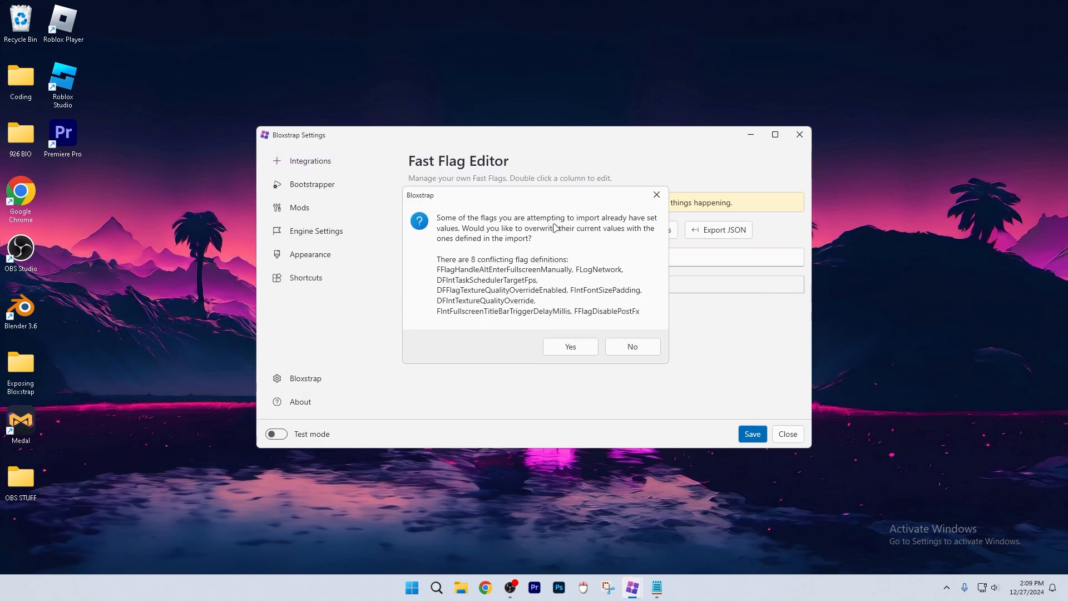
{"action": "mouse_move", "coordinate": [590, 248]}
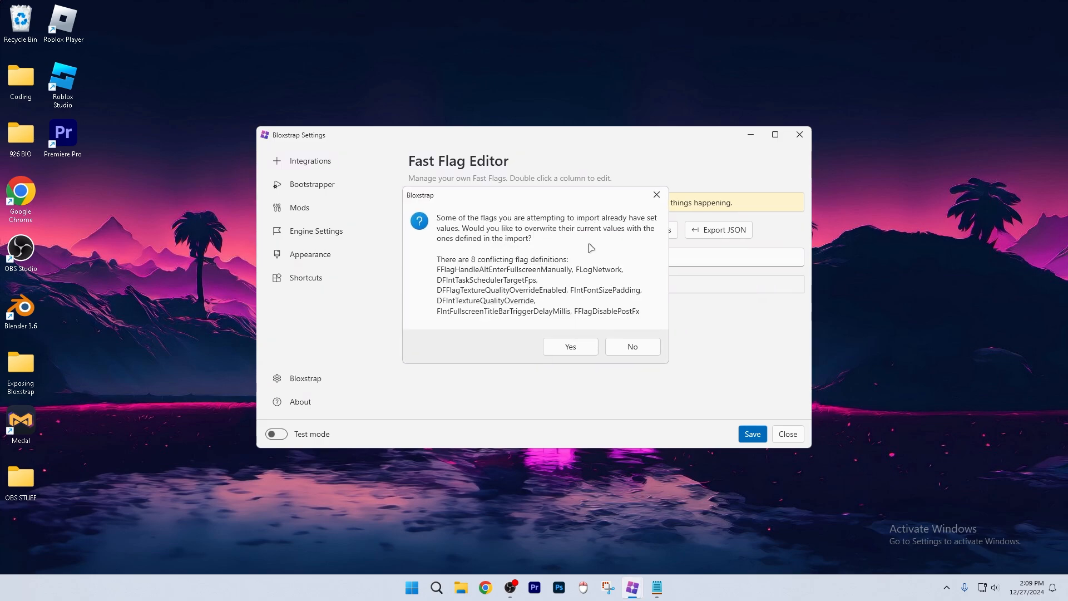
{"action": "mouse_move", "coordinate": [622, 247]}
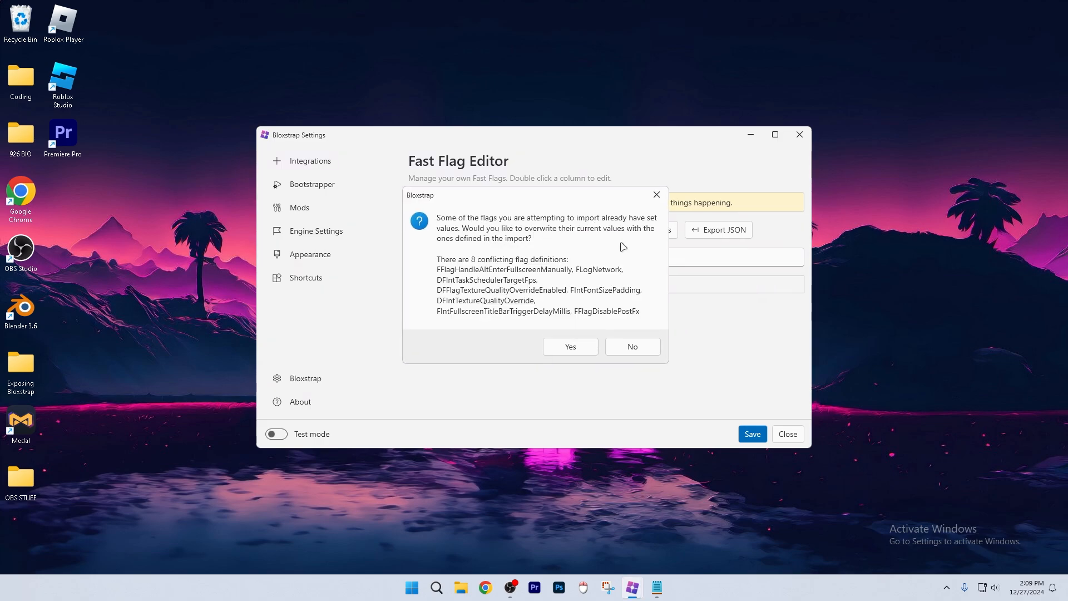
{"action": "left_click", "coordinate": [570, 346]}
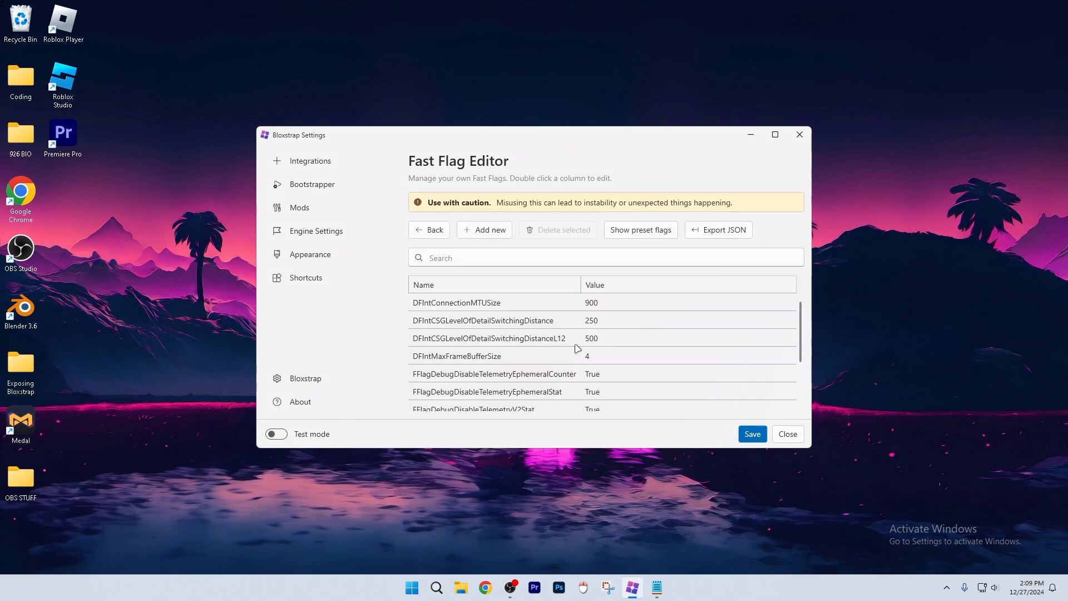
{"action": "scroll", "scroll_direction": "down", "scroll_amount": 3}
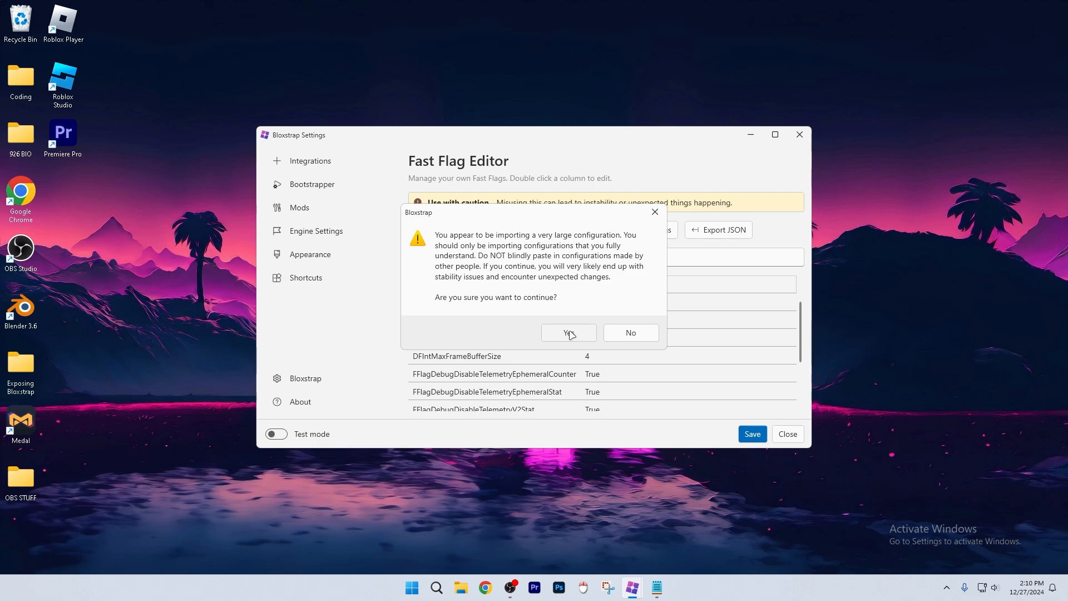
{"action": "left_click", "coordinate": [568, 333]}
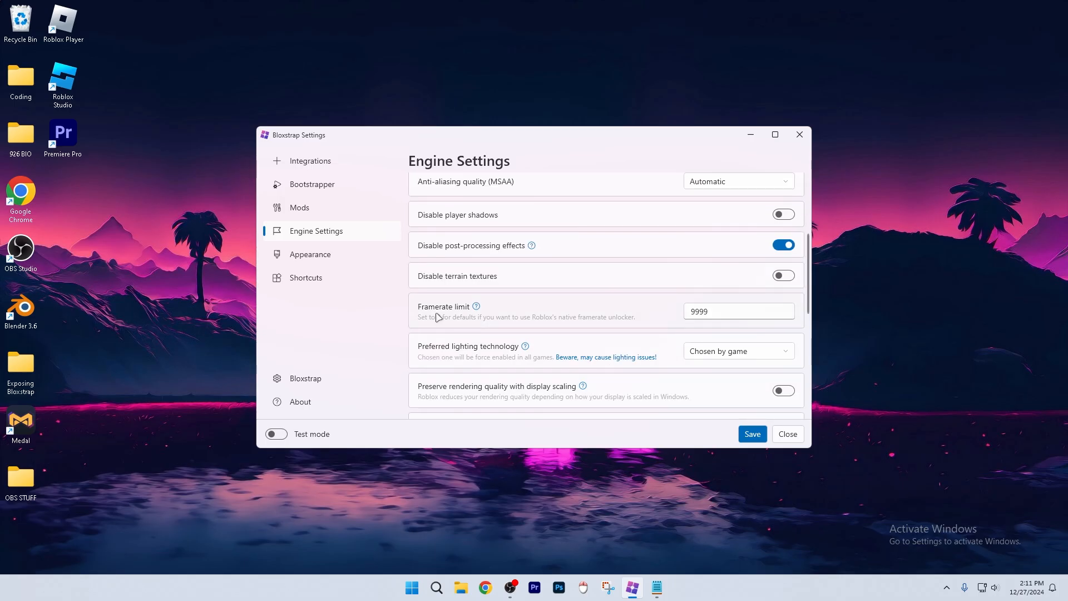
- Replace the Framerate limit value 9999 with a long run of nines
{"action": "left_click", "coordinate": [738, 312]}
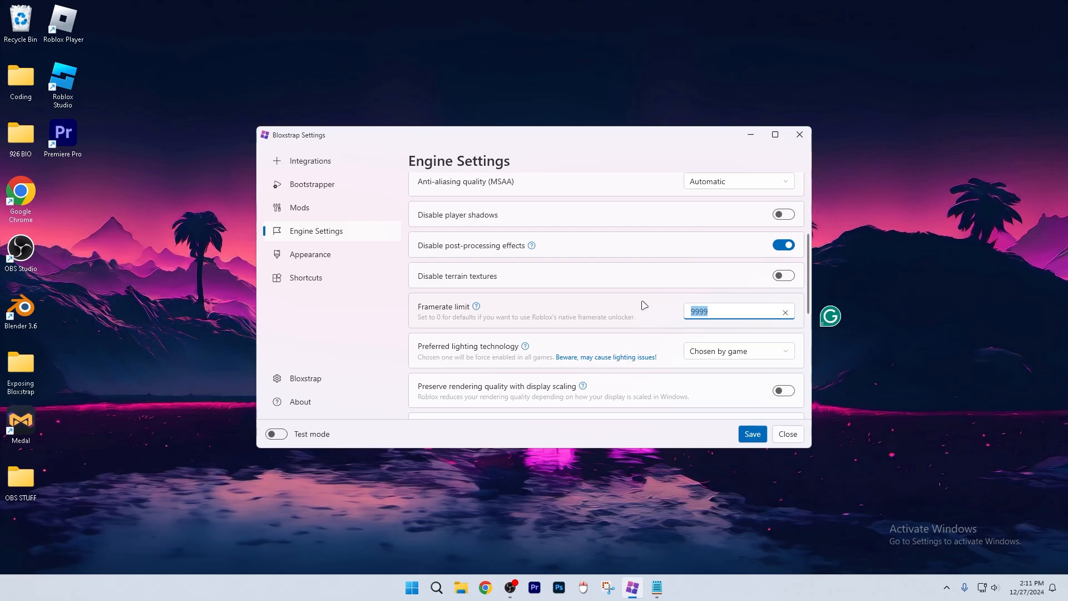
{"action": "type", "text": "0"}
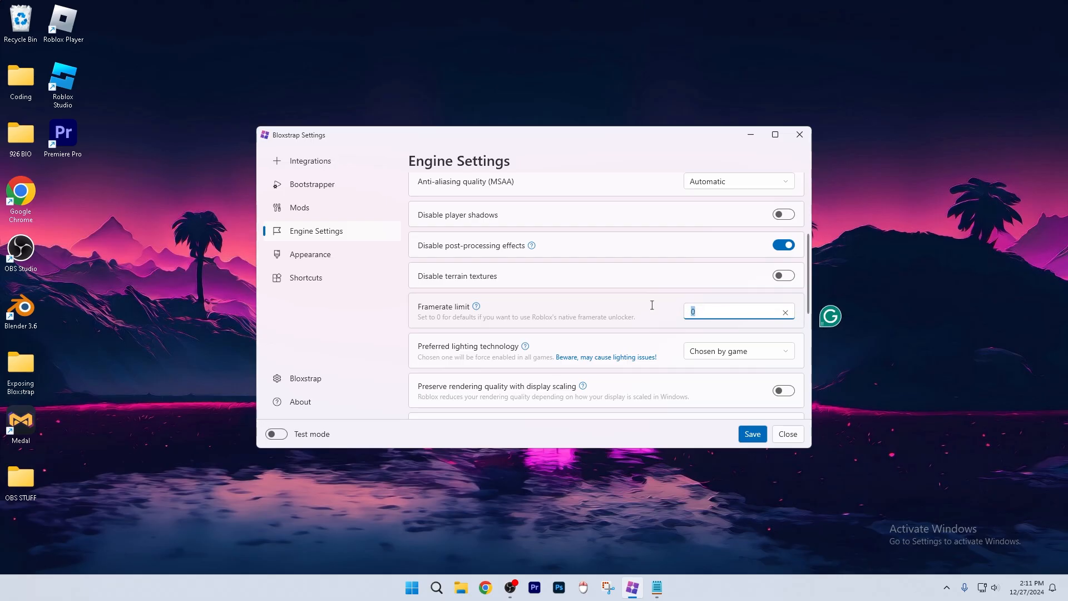
{"action": "type", "text": "9999999999999999999999"}
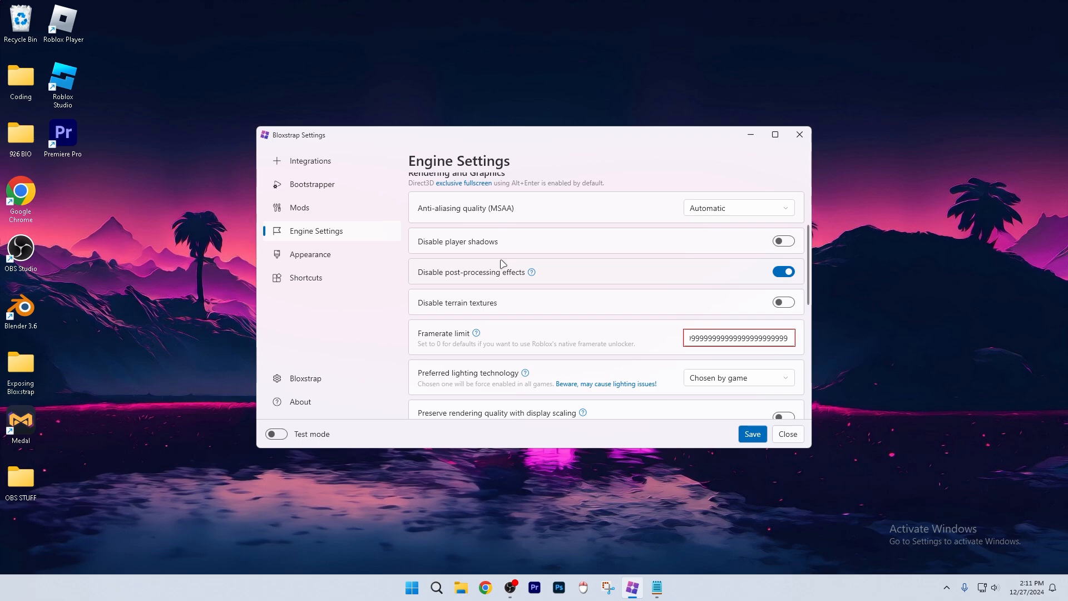
- Scroll to User Interface and Layout and commit a Font size of 4
{"action": "scroll", "scroll_direction": "down", "scroll_amount": 3}
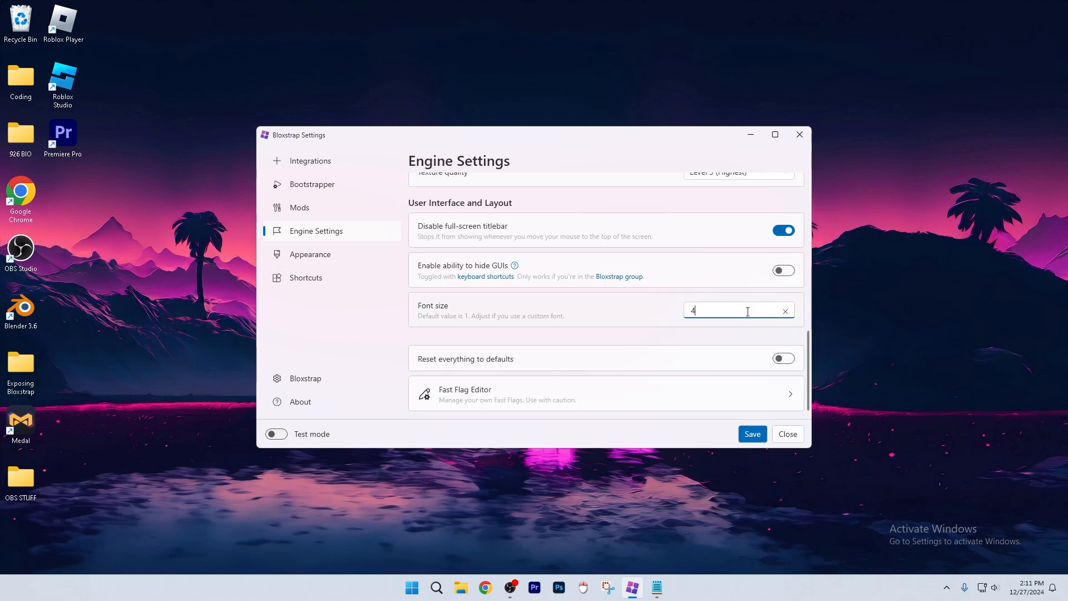
{"action": "mouse_move", "coordinate": [459, 325]}
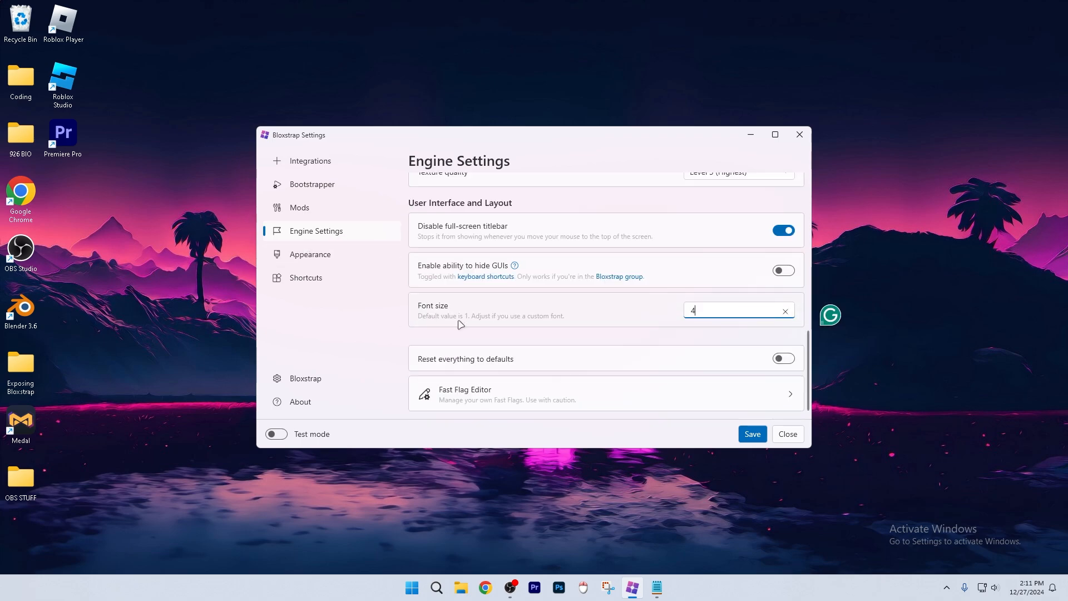
{"action": "left_click", "coordinate": [738, 309]}
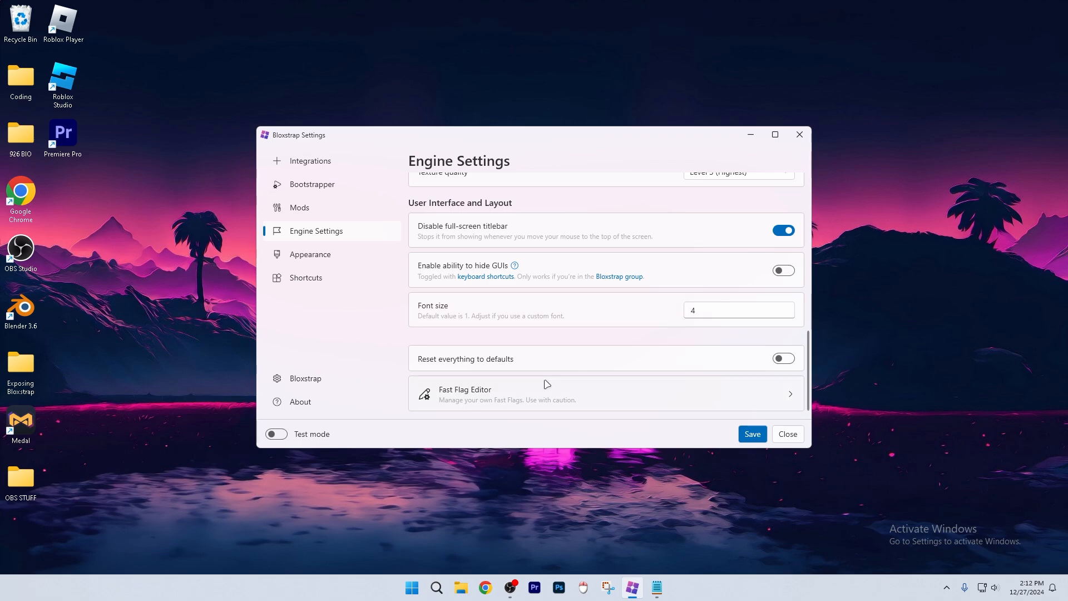
{"action": "mouse_move", "coordinate": [674, 315]}
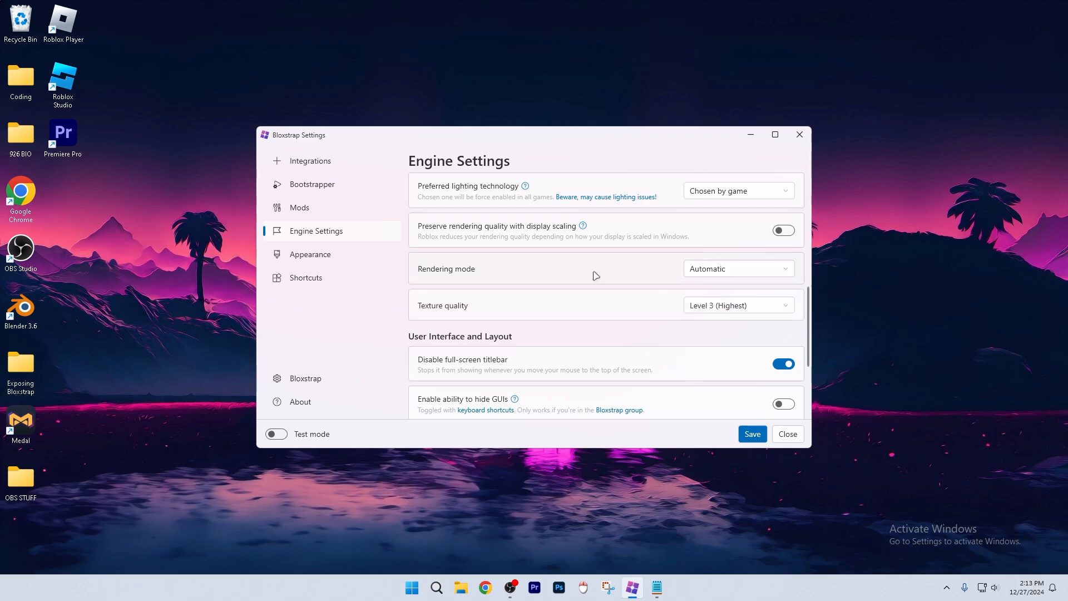
{"action": "mouse_move", "coordinate": [652, 315]}
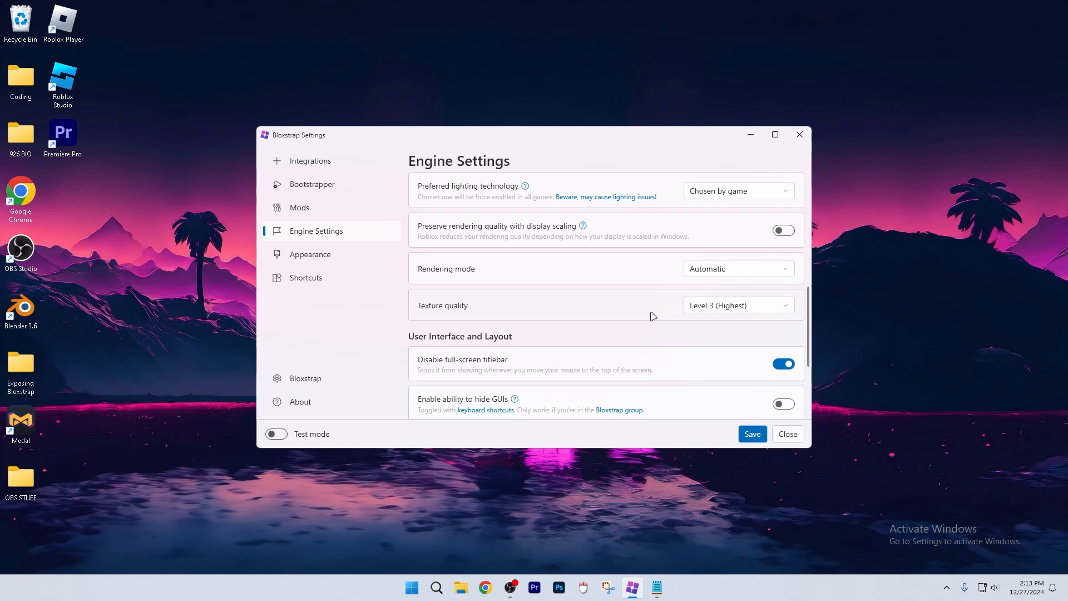